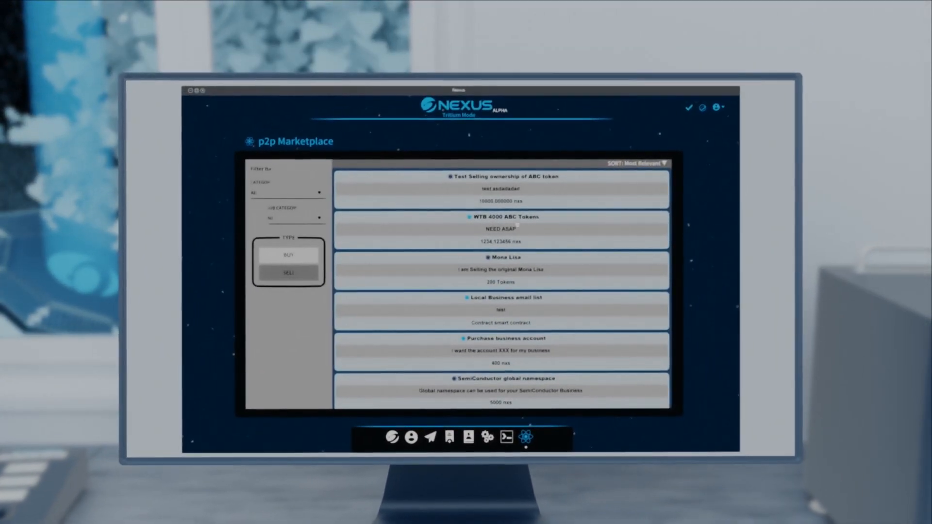
Purchase the WTB 4000 ABC Tokens listing, paying from the default account.
left_click(501, 230)
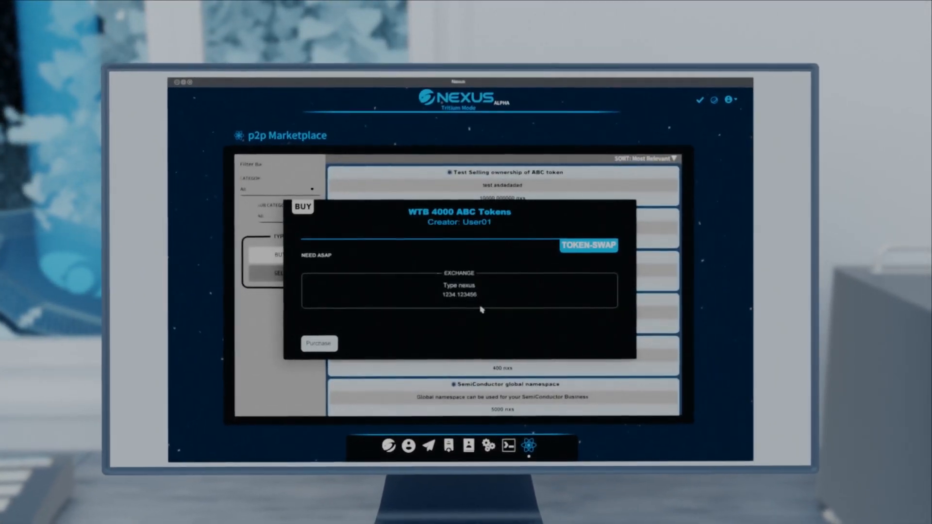
left_click(318, 344)
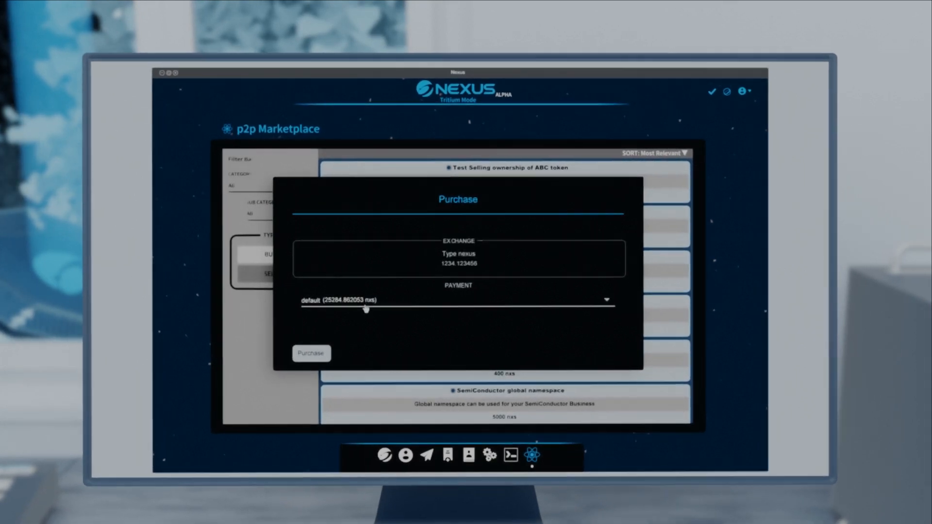
left_click(311, 353)
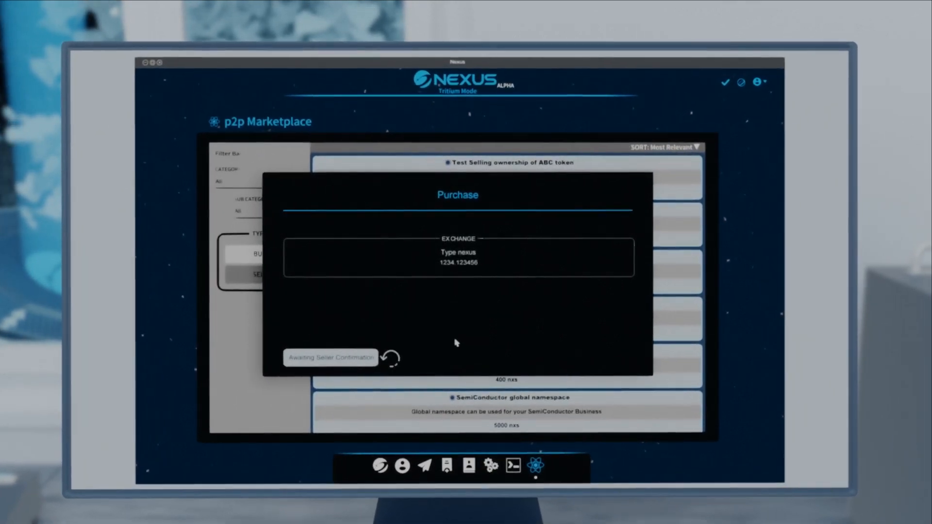